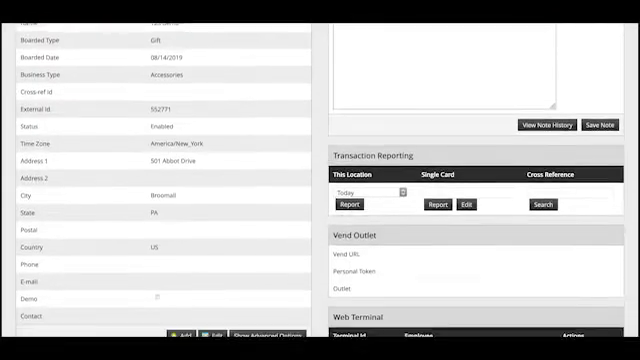
Scroll the 123 demo location page down to its Terminals panel.
{"action": "scroll", "scroll_direction": "down", "scroll_amount": 3}
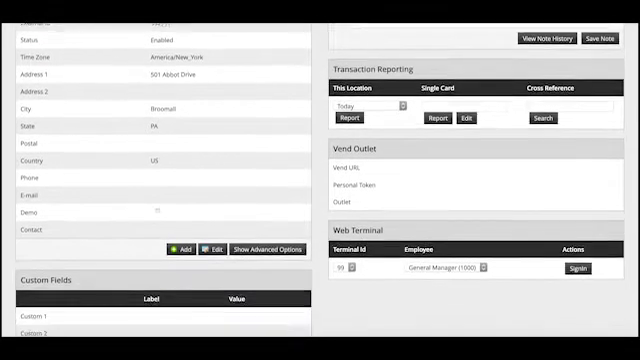
{"action": "scroll", "scroll_direction": "down", "scroll_amount": 3}
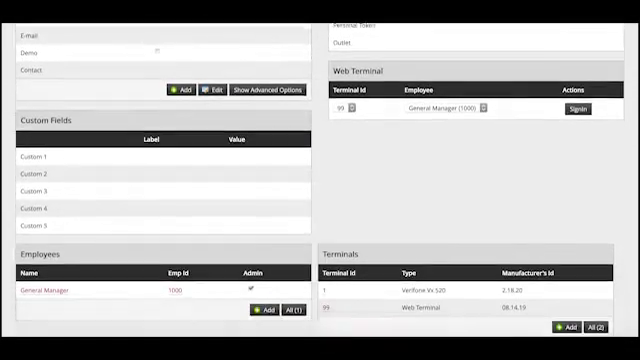
{"action": "scroll", "scroll_direction": "down", "scroll_amount": 3}
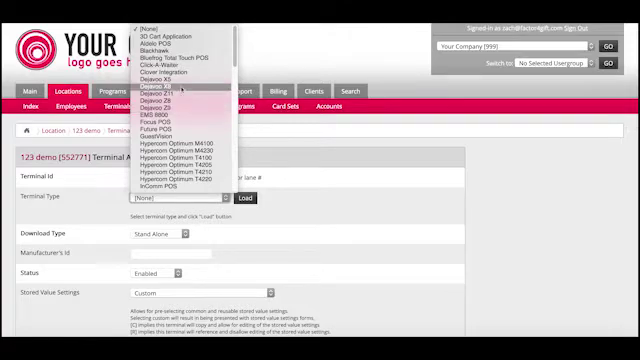
{"action": "mouse_move", "coordinate": [170, 76]}
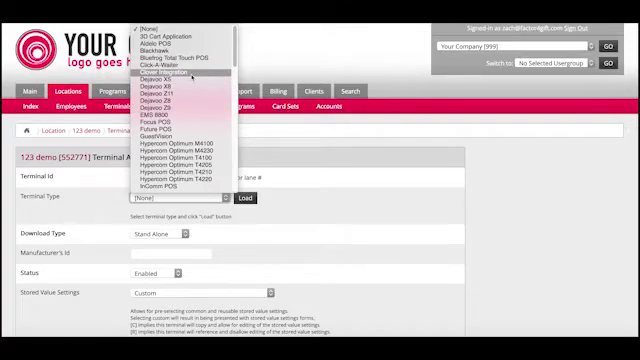
Load Clover Integration terminal settings and review stored value and receipt options before saving.
{"action": "left_click", "coordinate": [166, 76]}
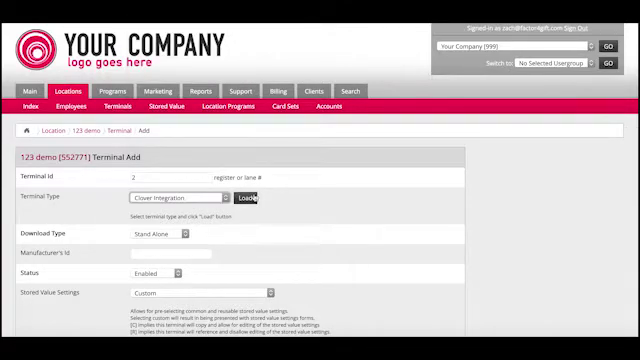
{"action": "left_click", "coordinate": [252, 196]}
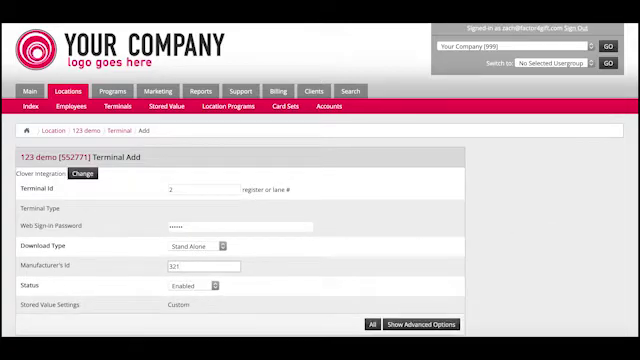
{"action": "scroll", "scroll_direction": "down", "scroll_amount": 3}
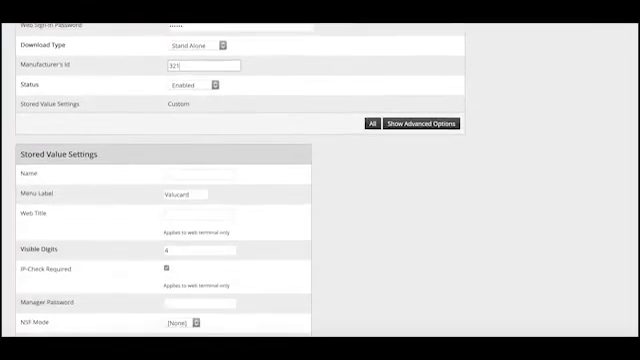
{"action": "scroll", "scroll_direction": "down", "scroll_amount": 3}
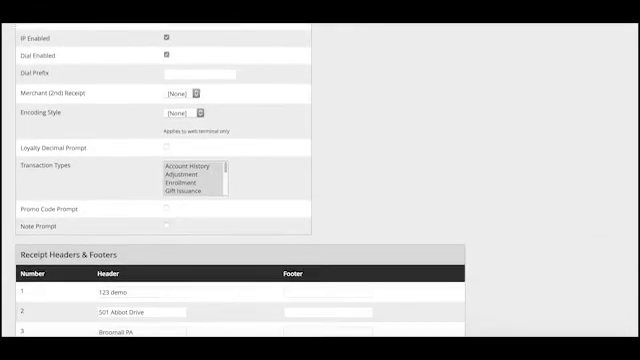
{"action": "scroll", "scroll_direction": "down", "scroll_amount": 3}
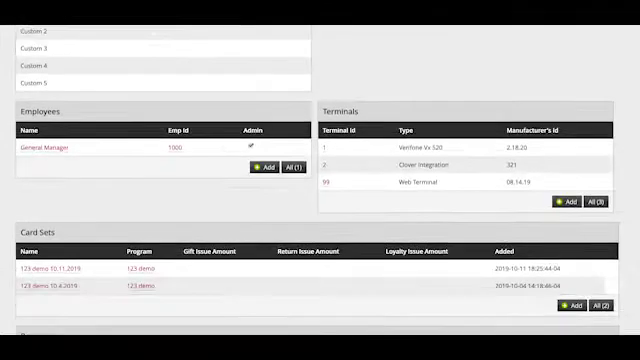
Reach the 123 demo program's Card Set Add form and choose its compatibility option.
{"action": "scroll", "scroll_direction": "down", "scroll_amount": 3}
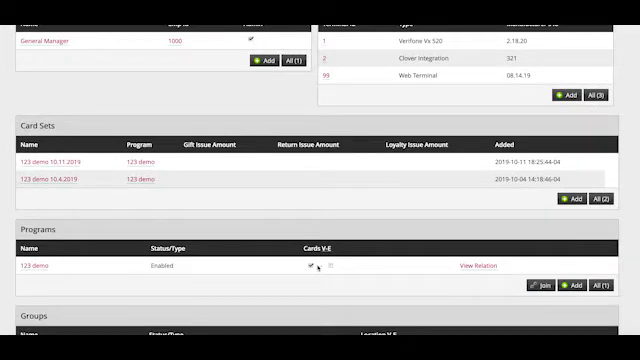
{"action": "mouse_move", "coordinate": [56, 274]}
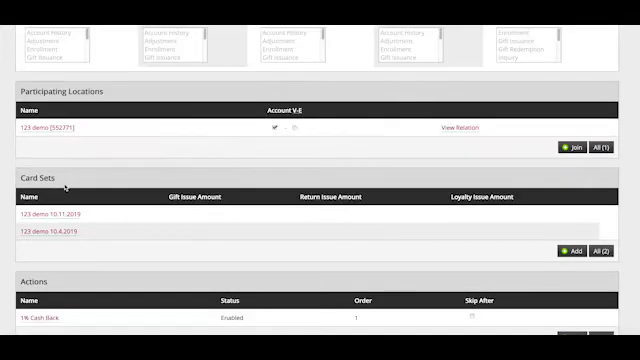
{"action": "mouse_move", "coordinate": [496, 218]}
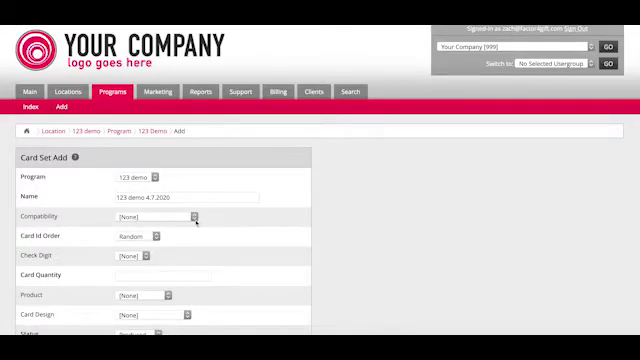
{"action": "left_click", "coordinate": [150, 216]}
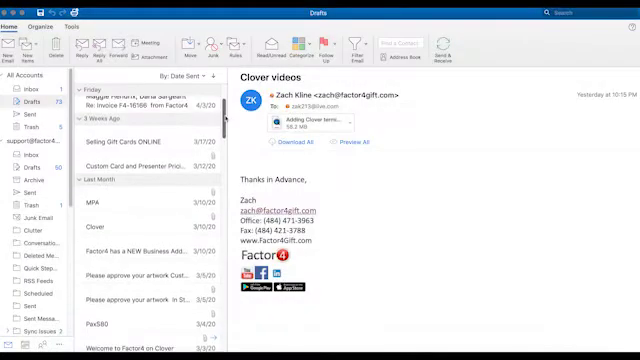
Locate and open the Welcome to Factor4 on Clover message from the inbox.
{"action": "scroll", "scroll_direction": "down", "scroll_amount": 3}
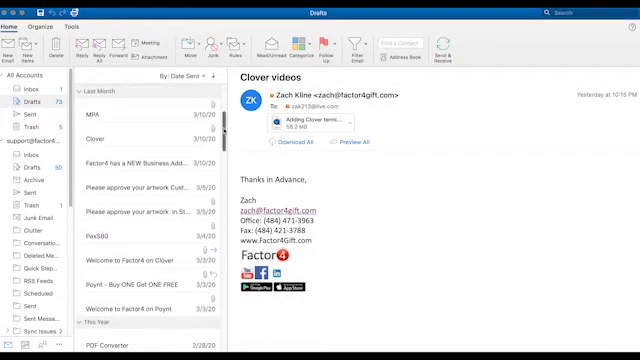
{"action": "scroll", "scroll_direction": "down", "scroll_amount": 3}
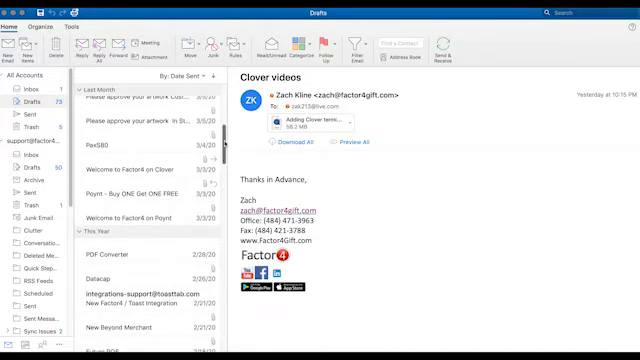
{"action": "left_click", "coordinate": [140, 172]}
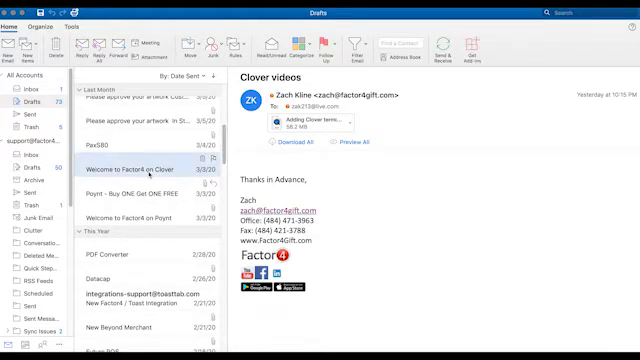
{"action": "left_click", "coordinate": [144, 176]}
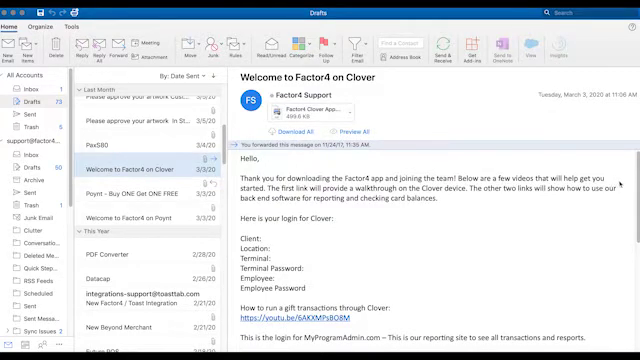
{"action": "scroll", "scroll_direction": "down", "scroll_amount": 3}
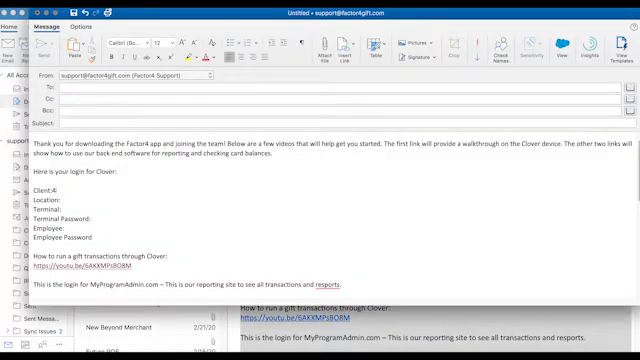
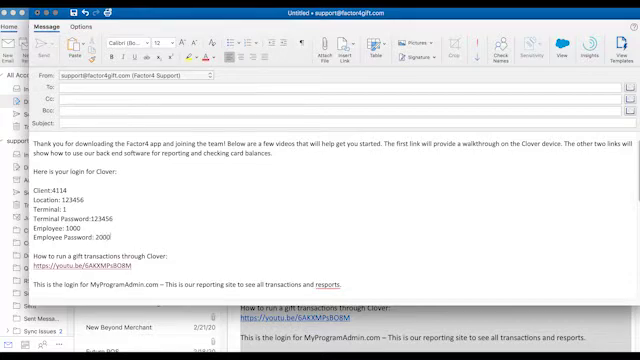